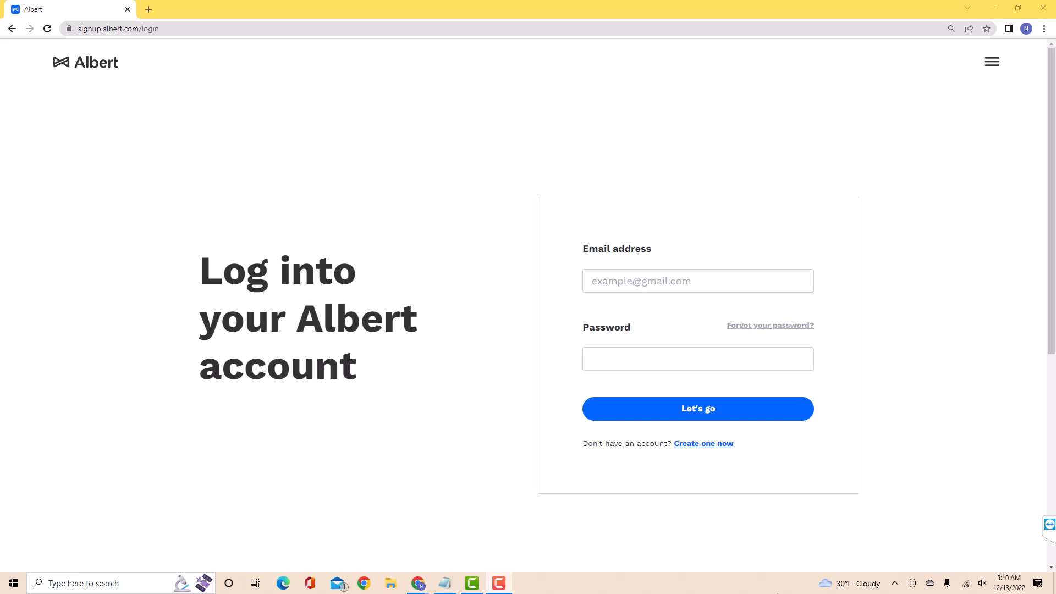
Log into Albert with the account email and password.
{"action": "left_click", "coordinate": [698, 409]}
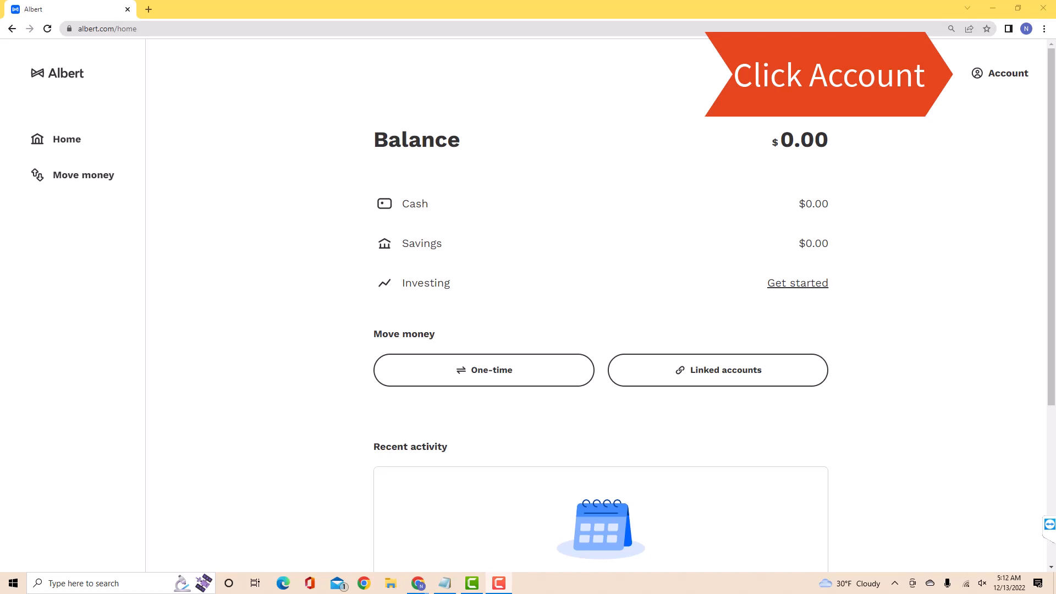
Open the Account profile page from the top-right corner.
{"action": "left_click", "coordinate": [1008, 73]}
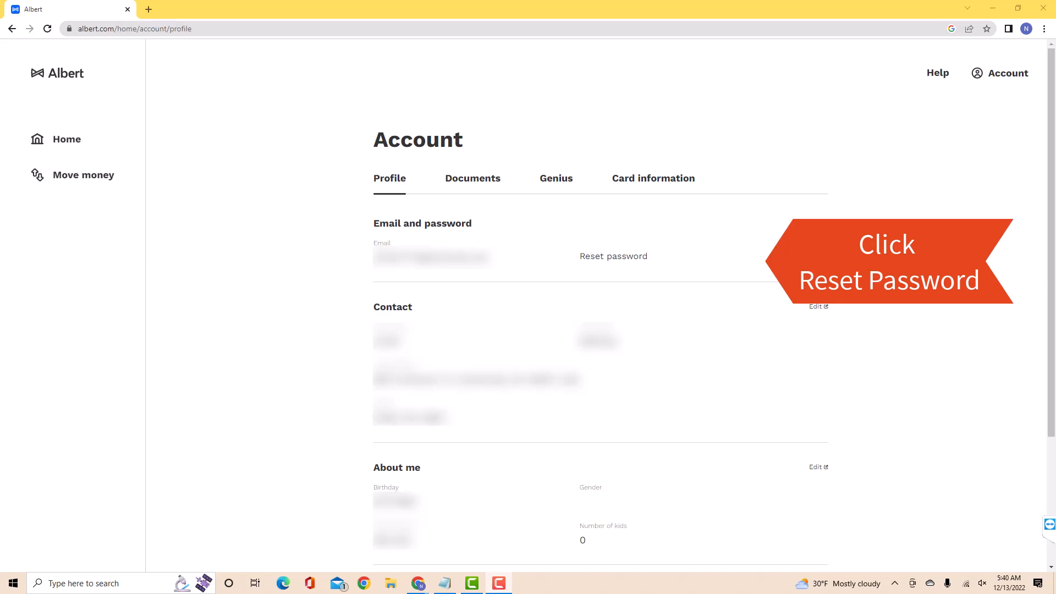
Choose Reset password under Email and password on the Profile tab.
{"action": "left_click", "coordinate": [613, 256]}
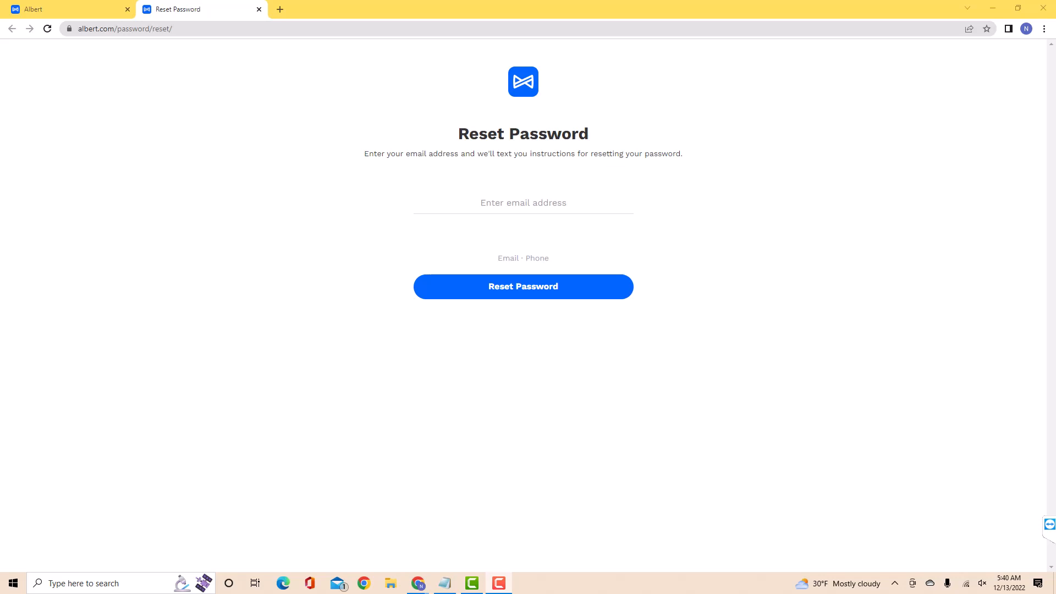
Submit the account email on the Reset Password page to get texted instructions.
{"action": "left_click", "coordinate": [523, 286]}
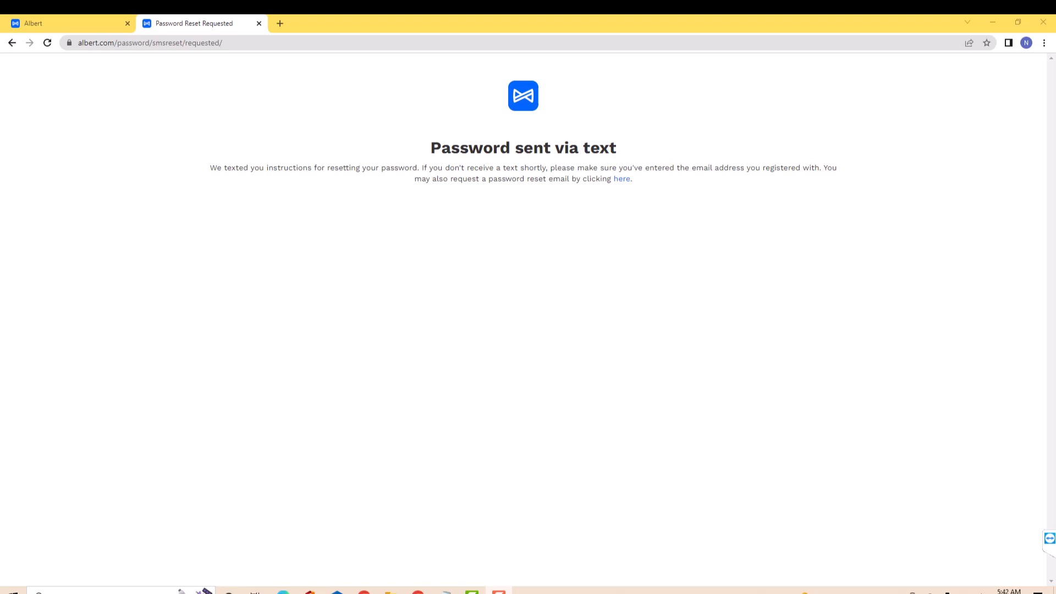
Follow the texted reset link to the Verify SSN page.
{"action": "left_click", "coordinate": [622, 178]}
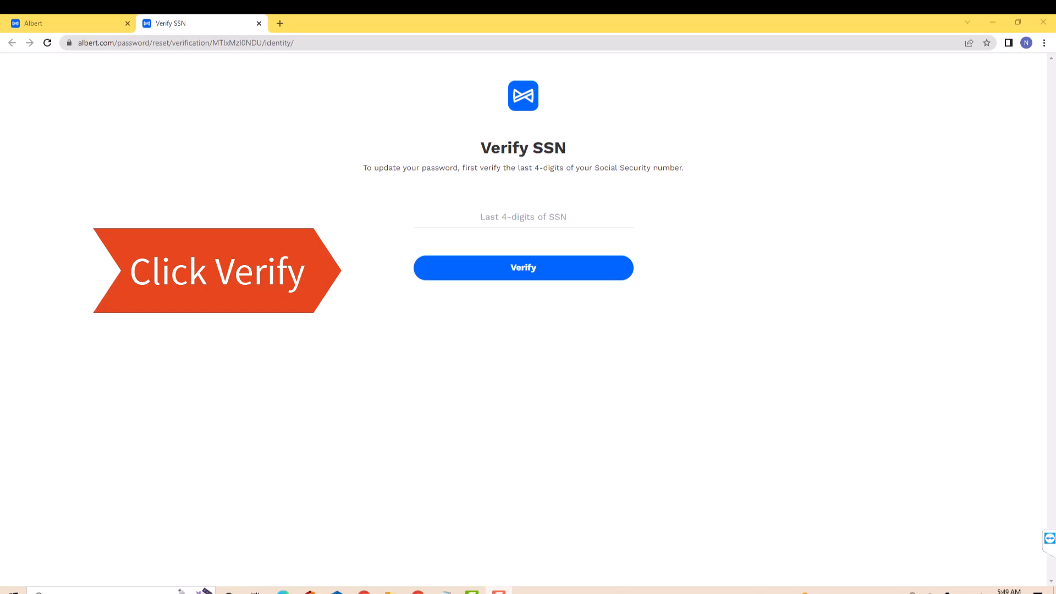
Verify identity with the last four SSN digits.
{"action": "left_click", "coordinate": [523, 268]}
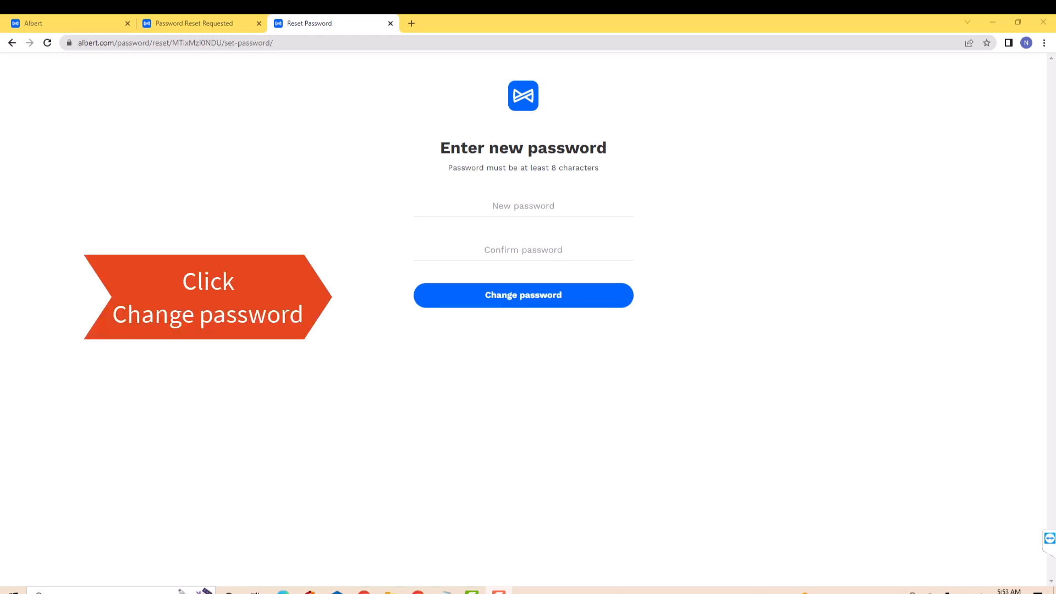
Submit a new password of at least eight characters with matching confirmation.
{"action": "left_click", "coordinate": [523, 295]}
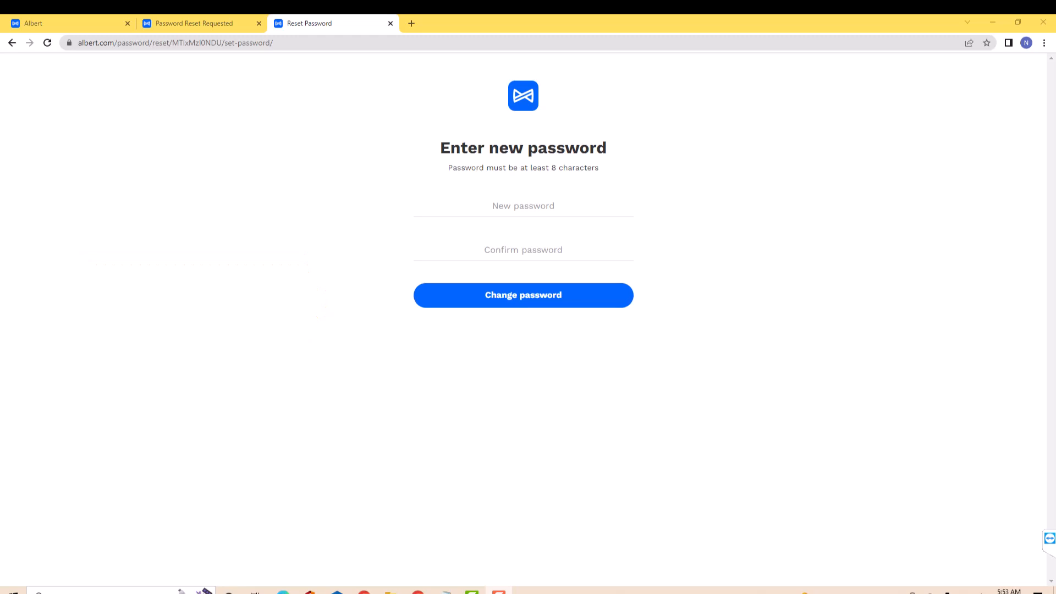